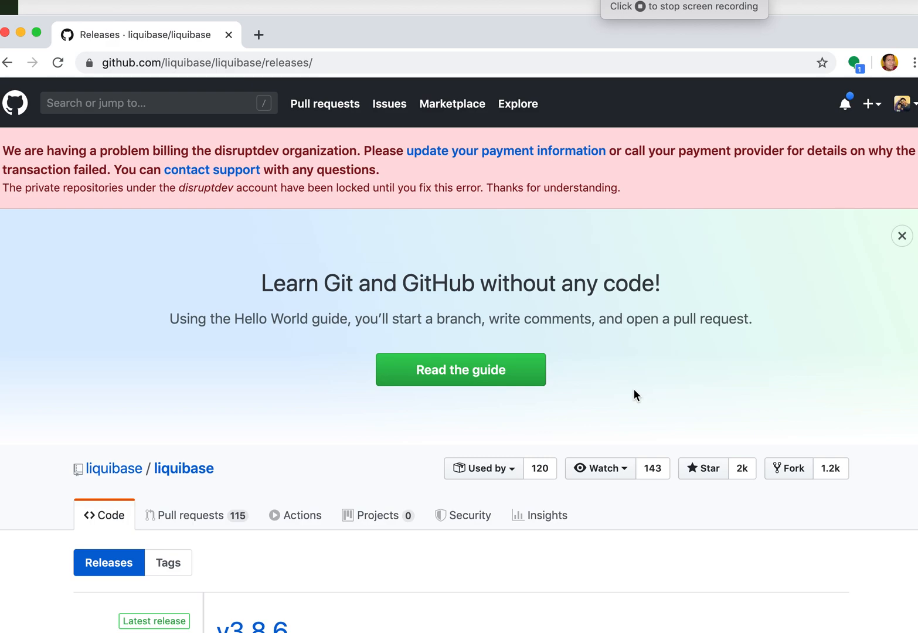
mouse_move(315, 90)
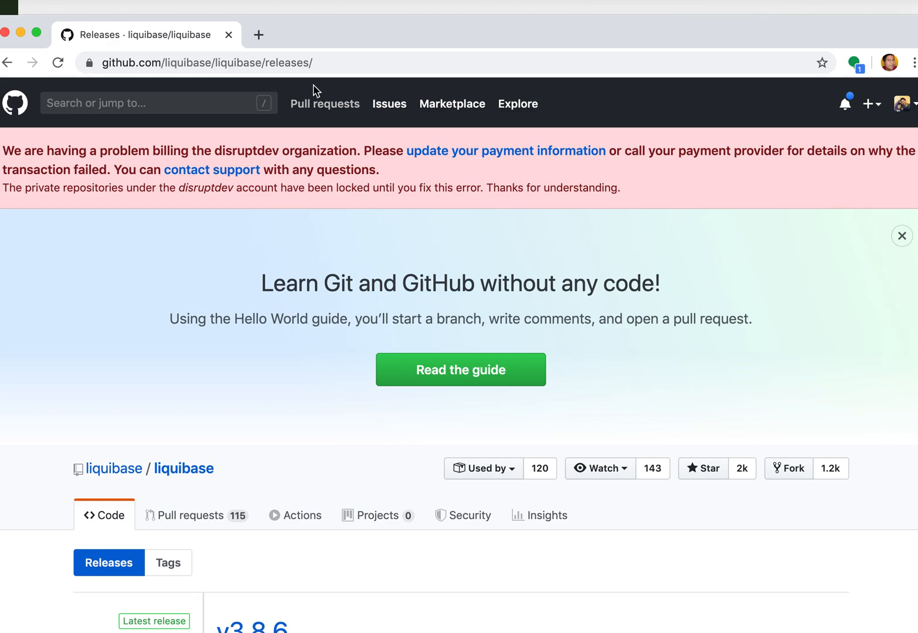
Scroll the Releases page down to the v3.8.6 assets with the macOS installer dmg
scroll("down", 3)
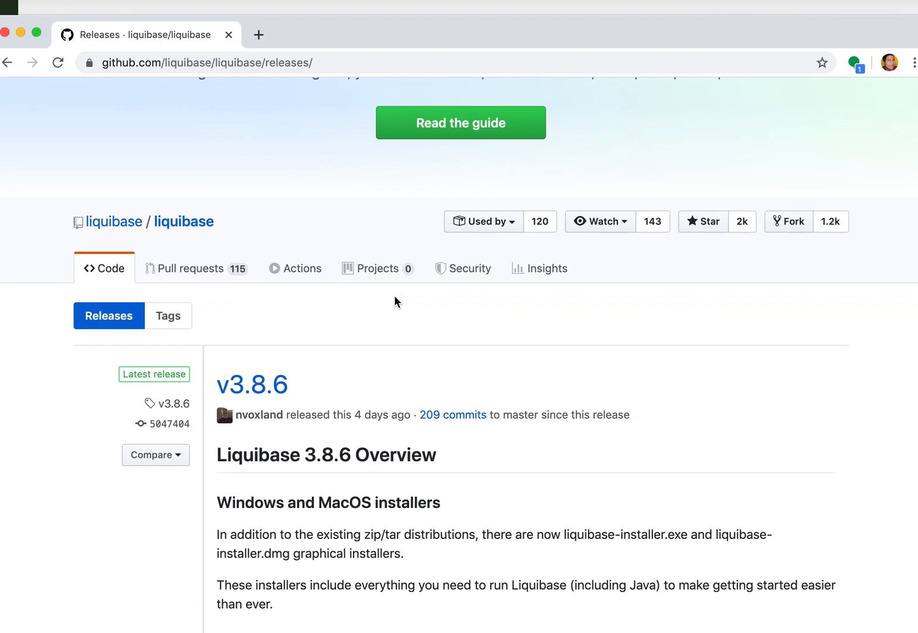
scroll("down", 3)
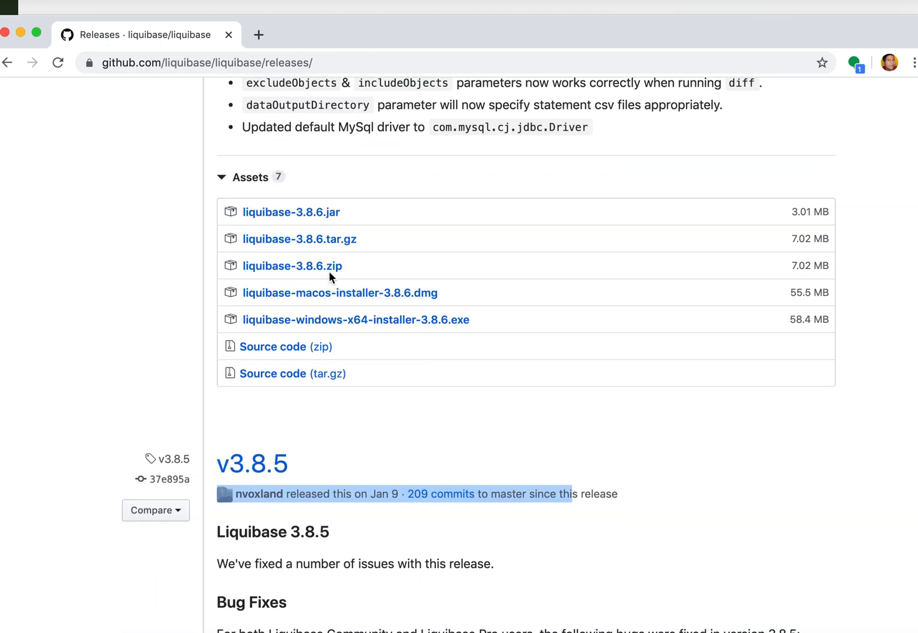
mouse_move(339, 292)
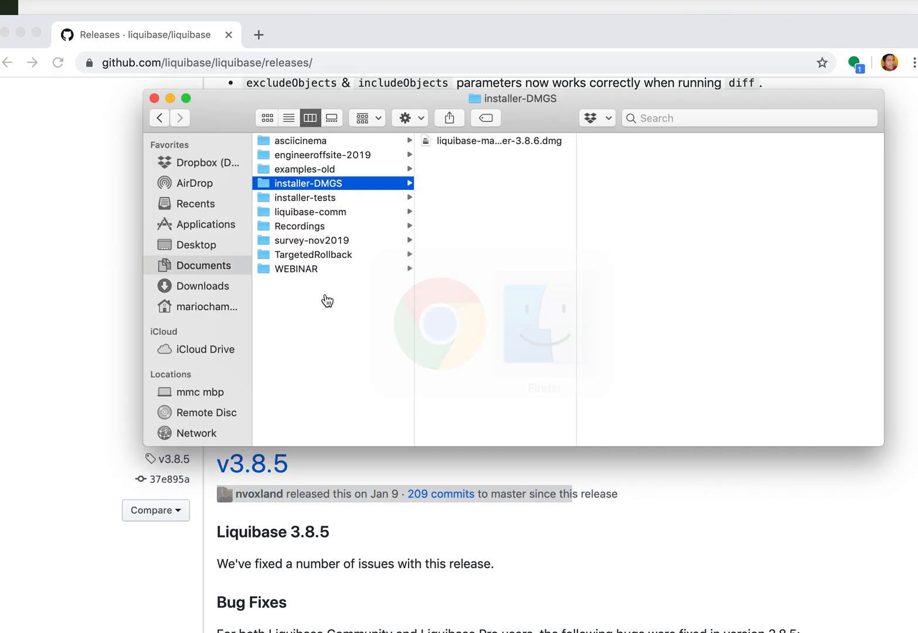
Open liquibase-macos-installer-3.8.6.dmg, launch Liquibase Installer and enter the admin password
right_click(492, 140)
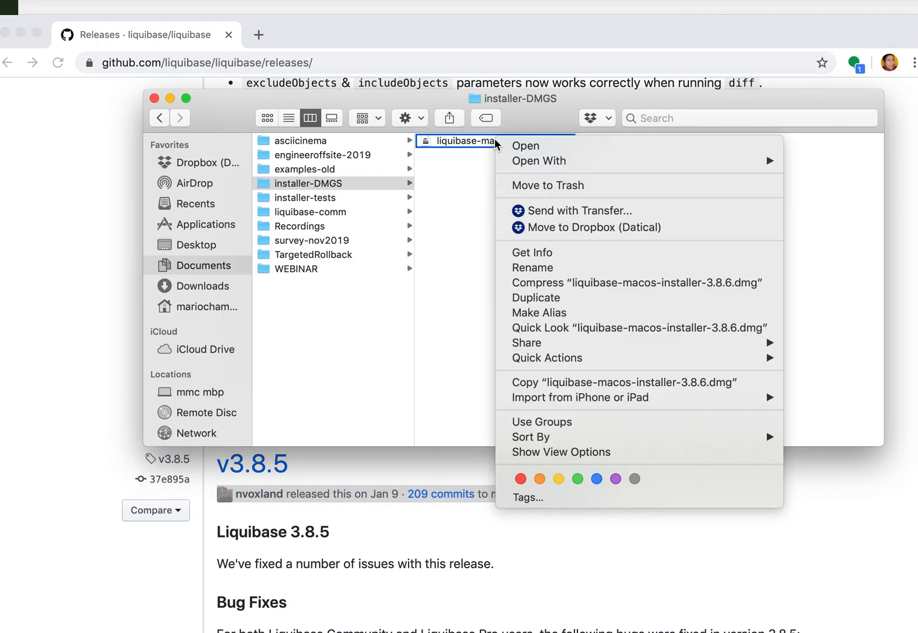
left_click(525, 145)
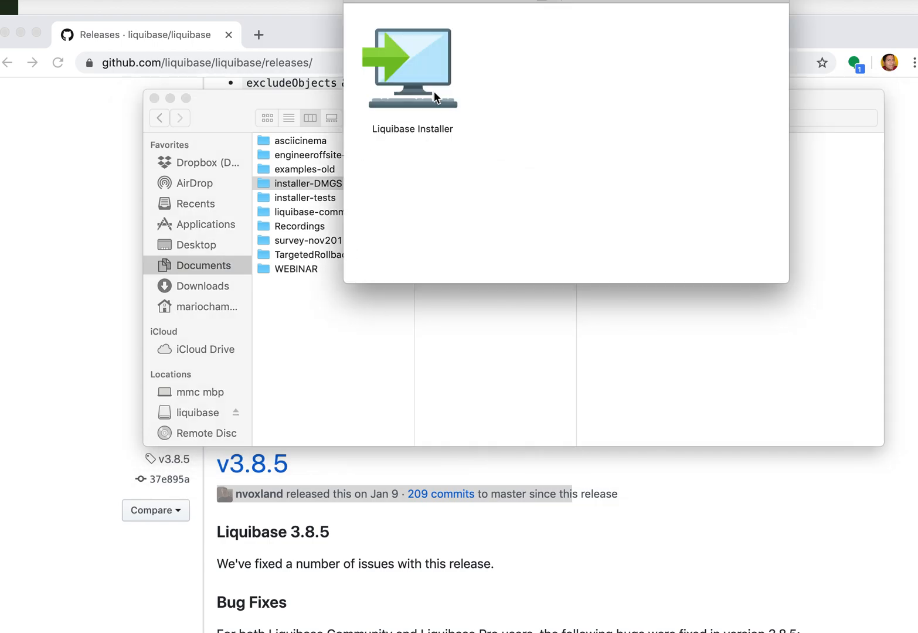
double_click(412, 64)
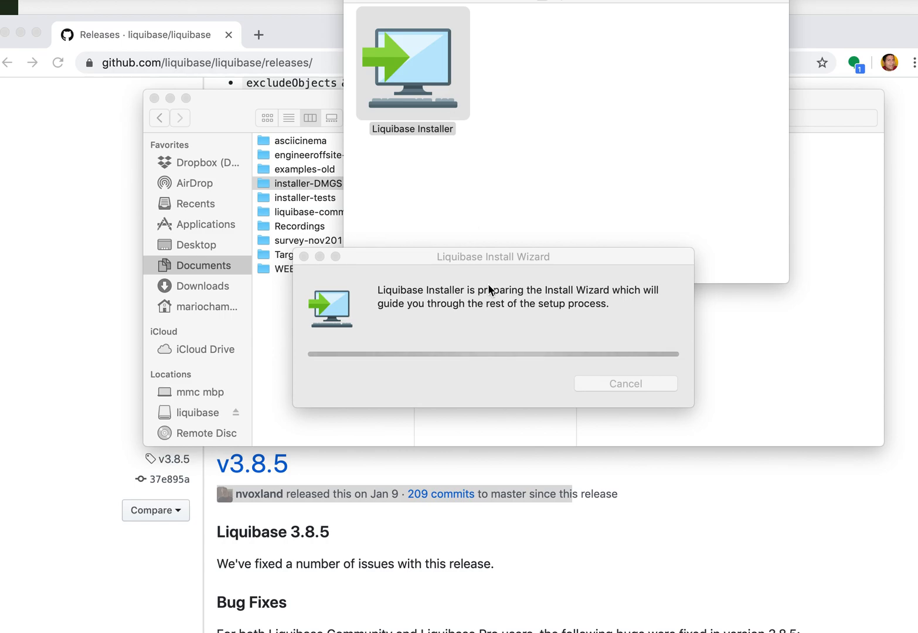
type("••")
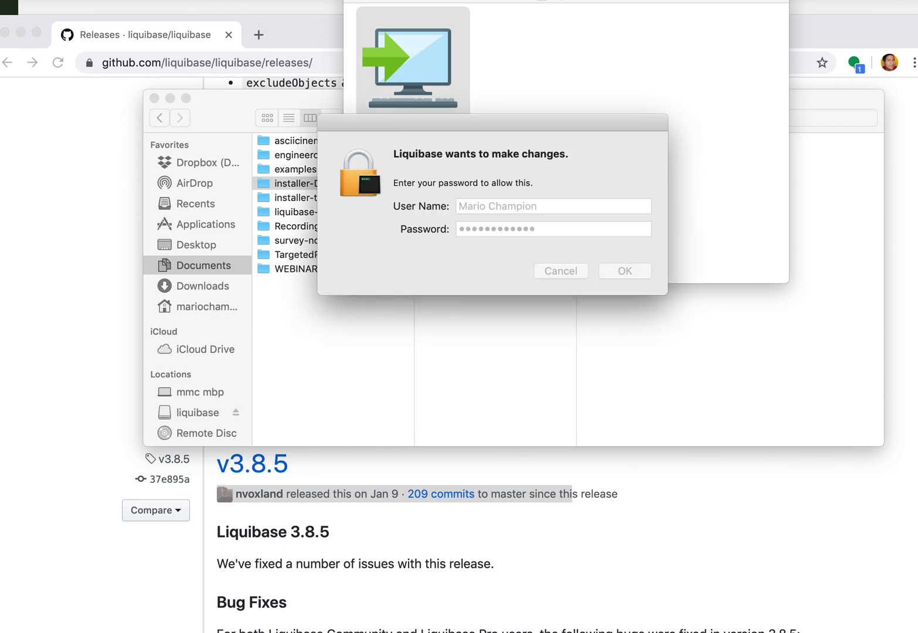
Authorize the installer and proceed with the default /usr/local/opt/liquibase destination
left_click(624, 271)
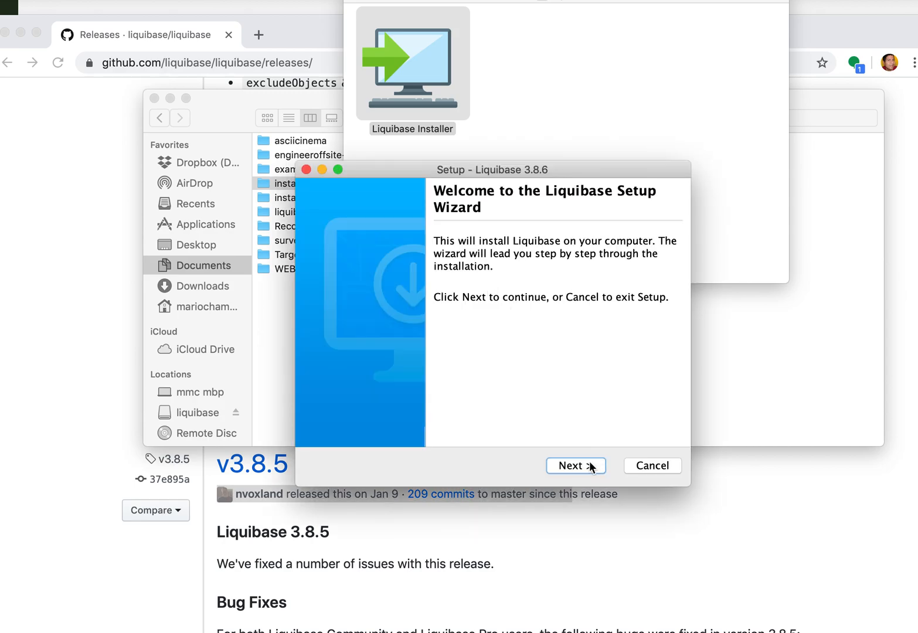
left_click(575, 465)
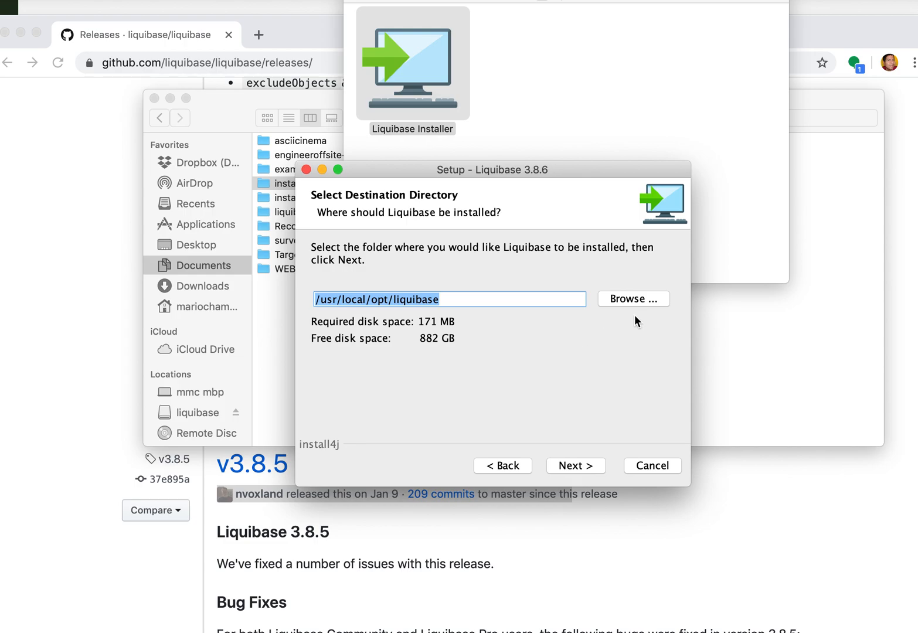
mouse_move(565, 465)
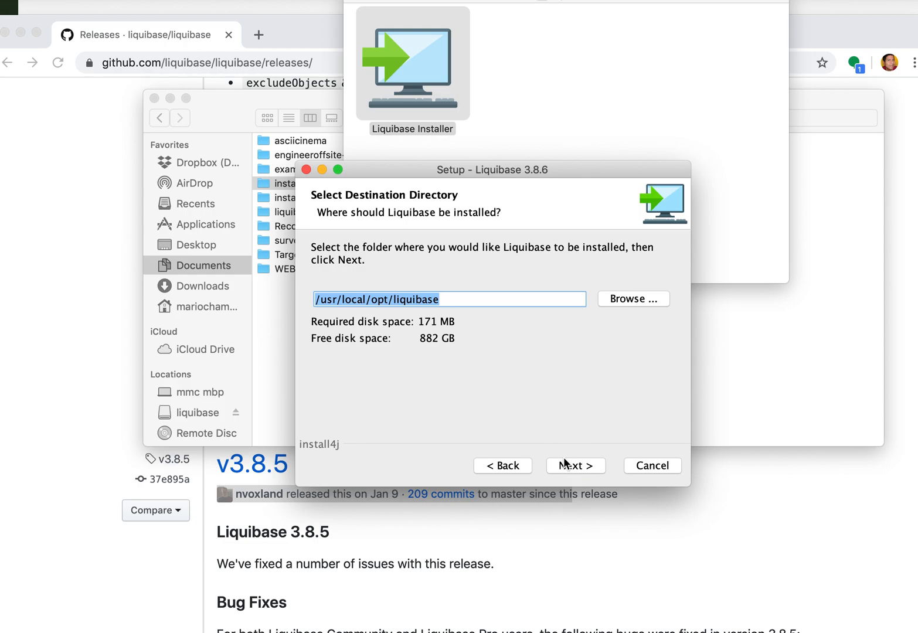
left_click(575, 465)
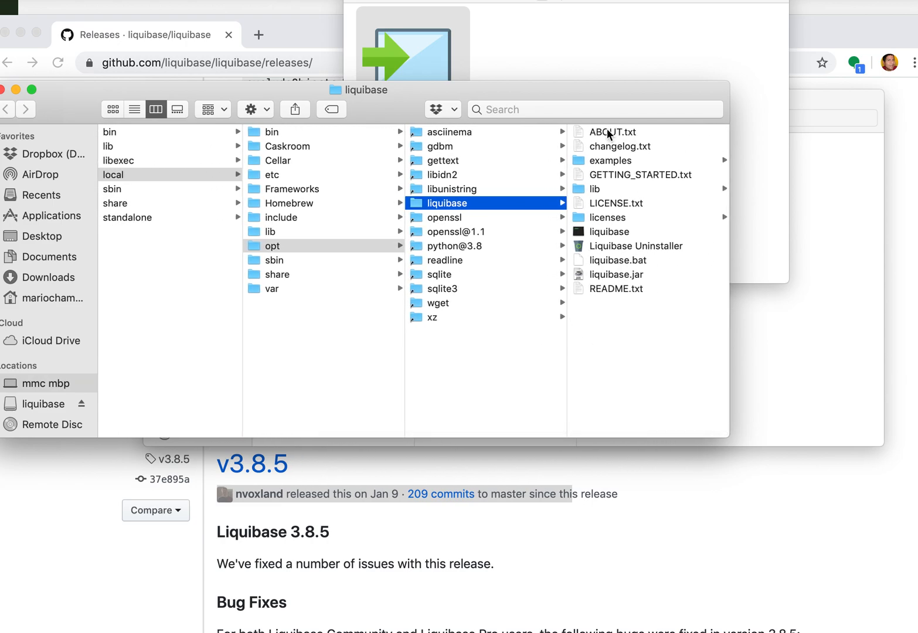
mouse_move(616, 260)
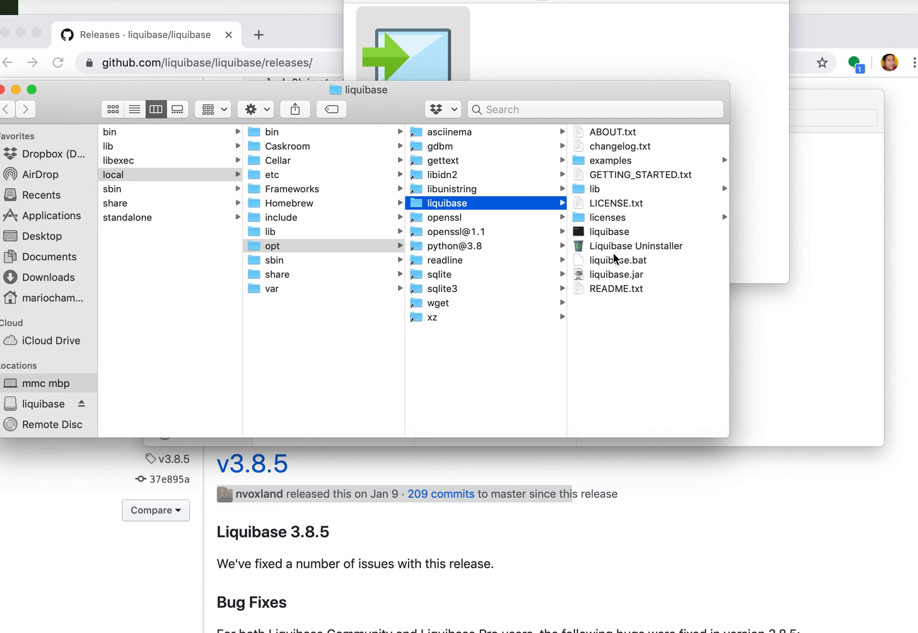
double_click(616, 288)
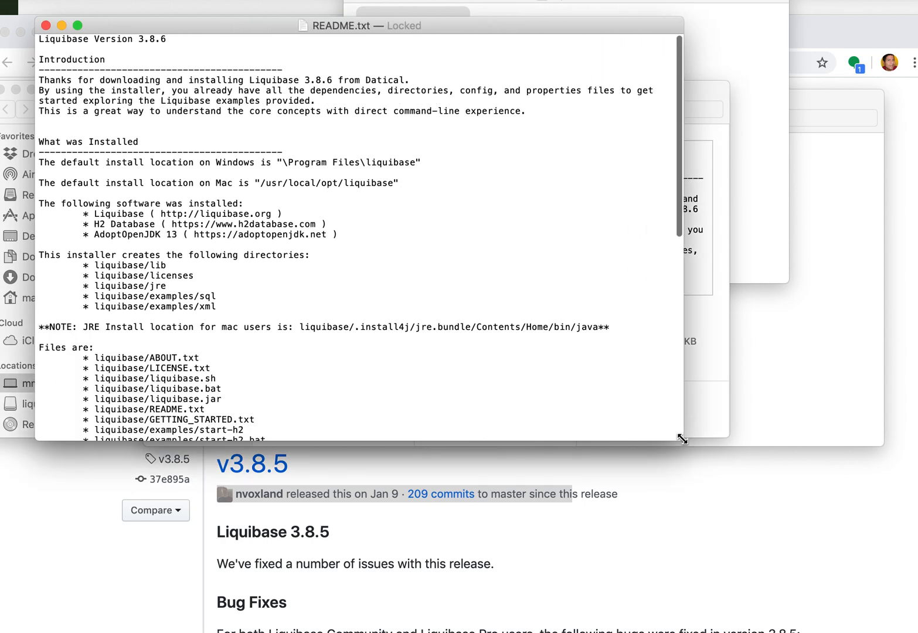
scroll("down", 3)
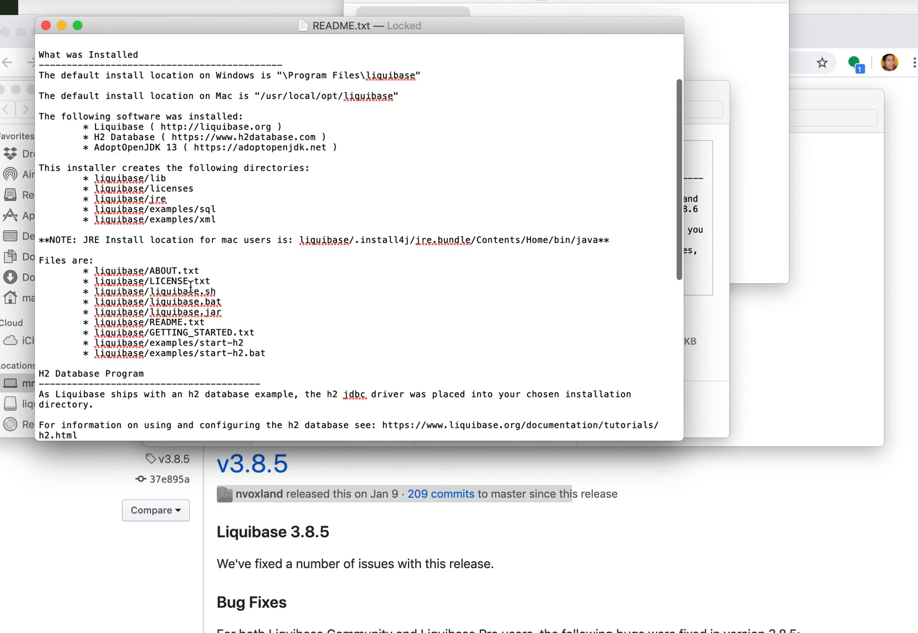
scroll("down", 3)
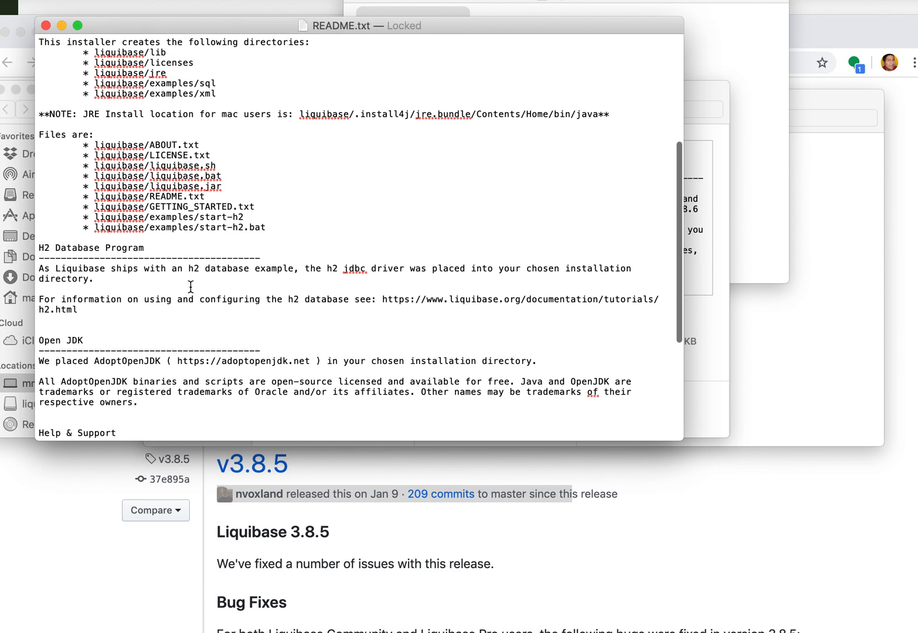
scroll("down", 3)
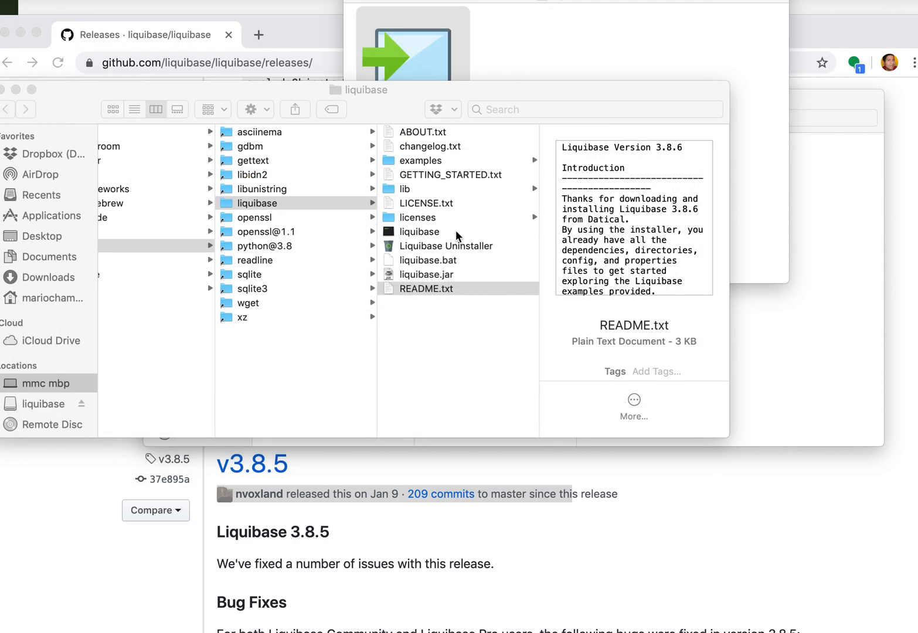
Open GETTING_STARTED.txt and highlight the Setting Up Your Workspace example locations
left_click(451, 175)
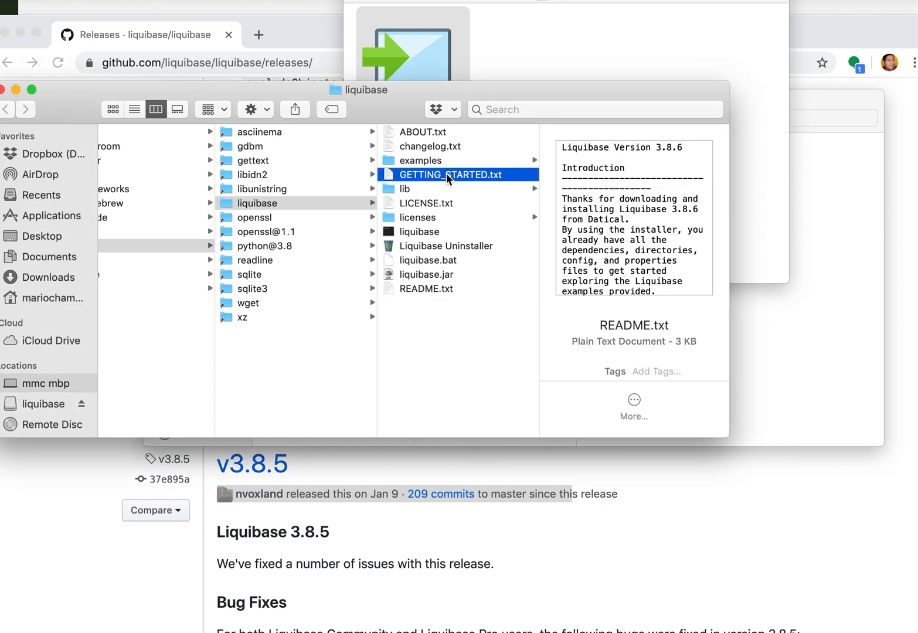
double_click(458, 175)
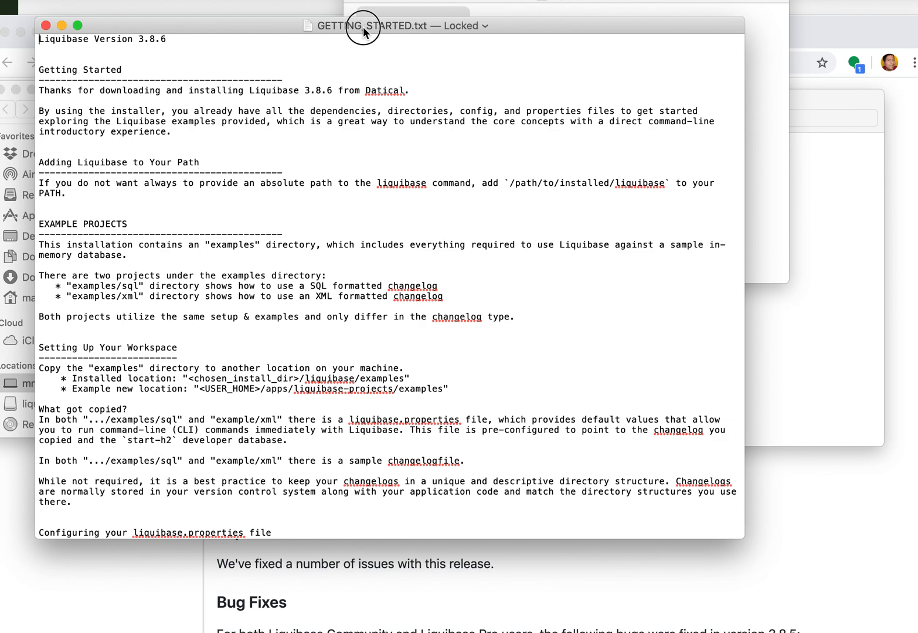
left_click_drag(362, 25, 418, 22)
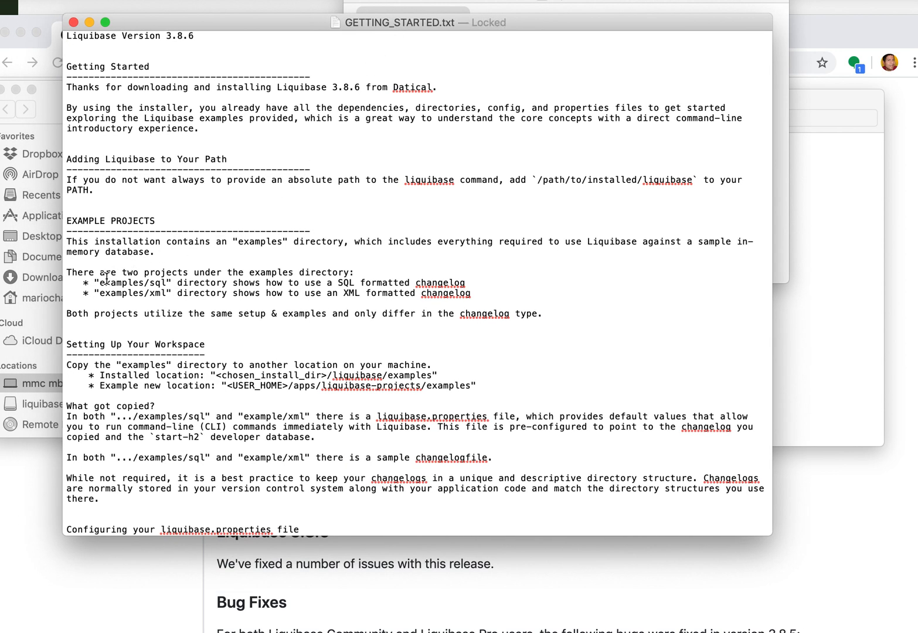
left_click_drag(98, 282, 422, 293)
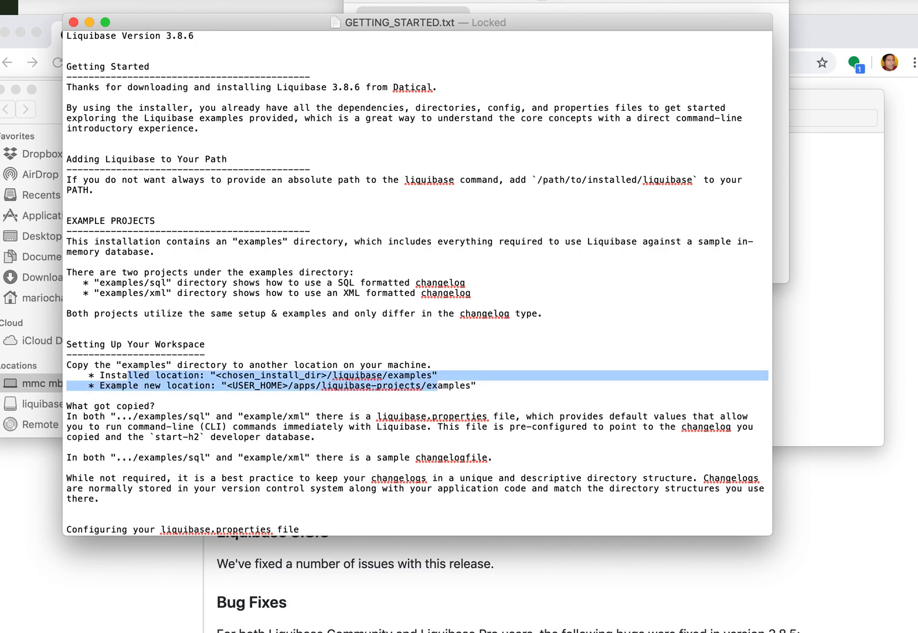
mouse_move(47, 495)
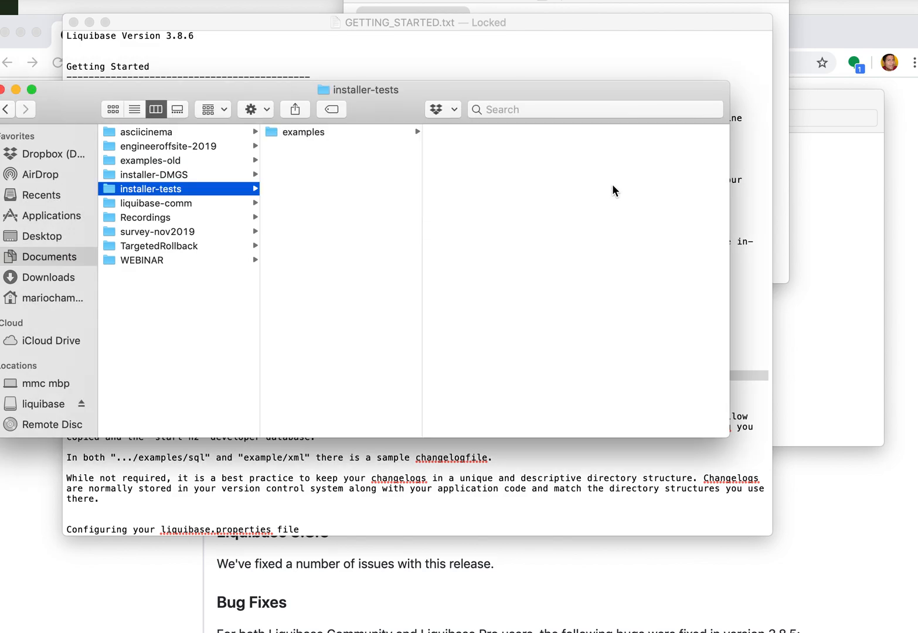
Browse examples > sql and xml, then open liquibase.properties with TextEdit
left_click(303, 131)
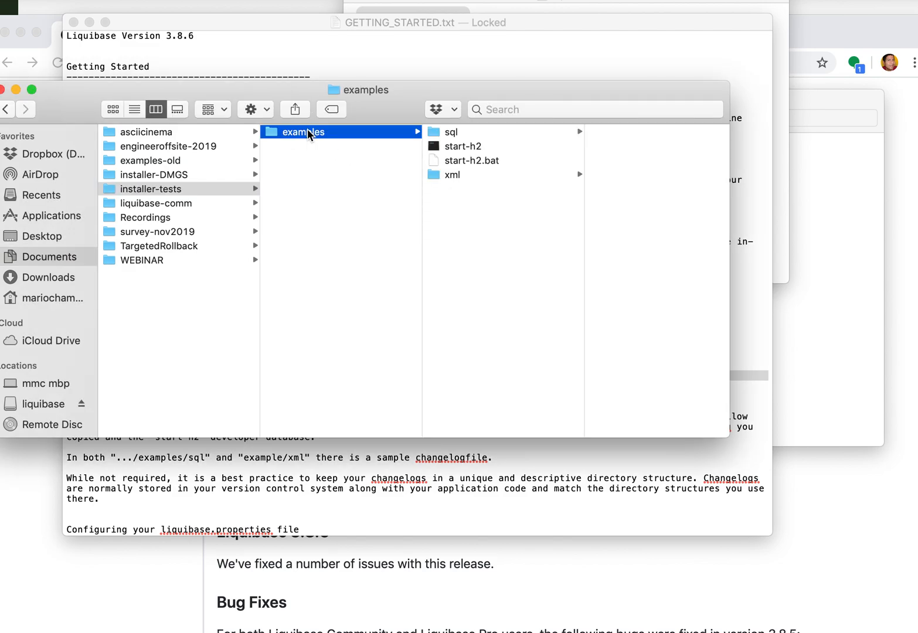
left_click(450, 131)
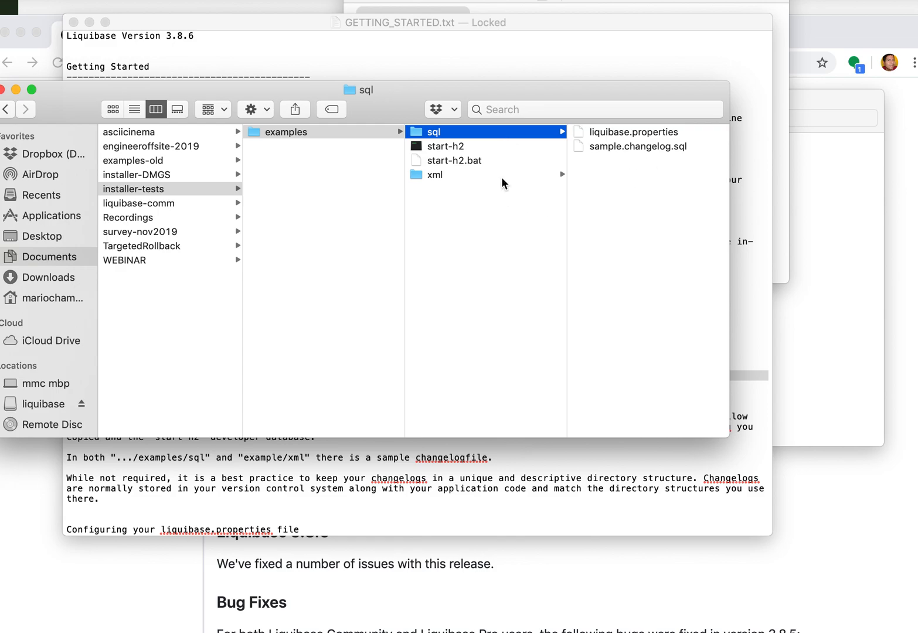
left_click(435, 175)
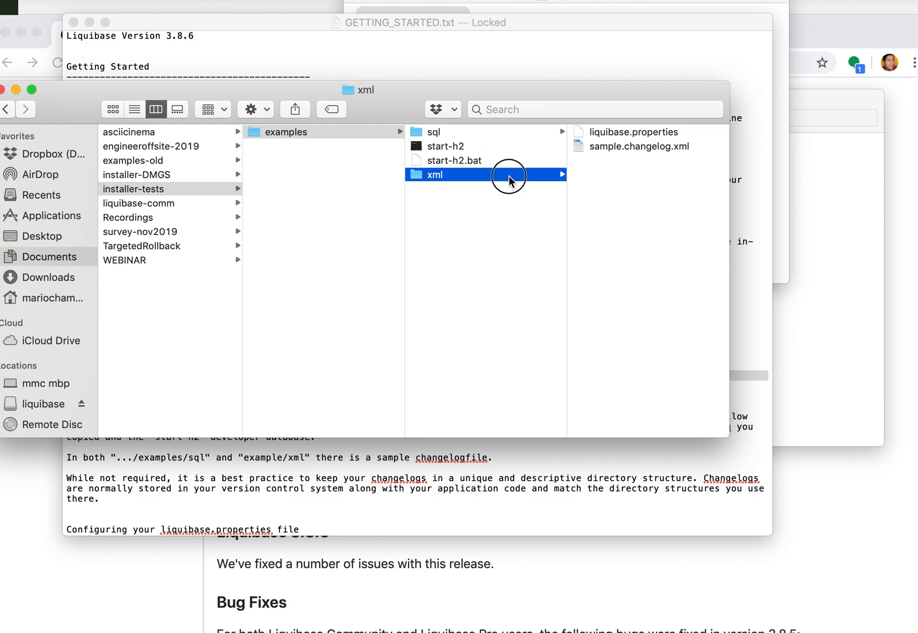
right_click(630, 131)
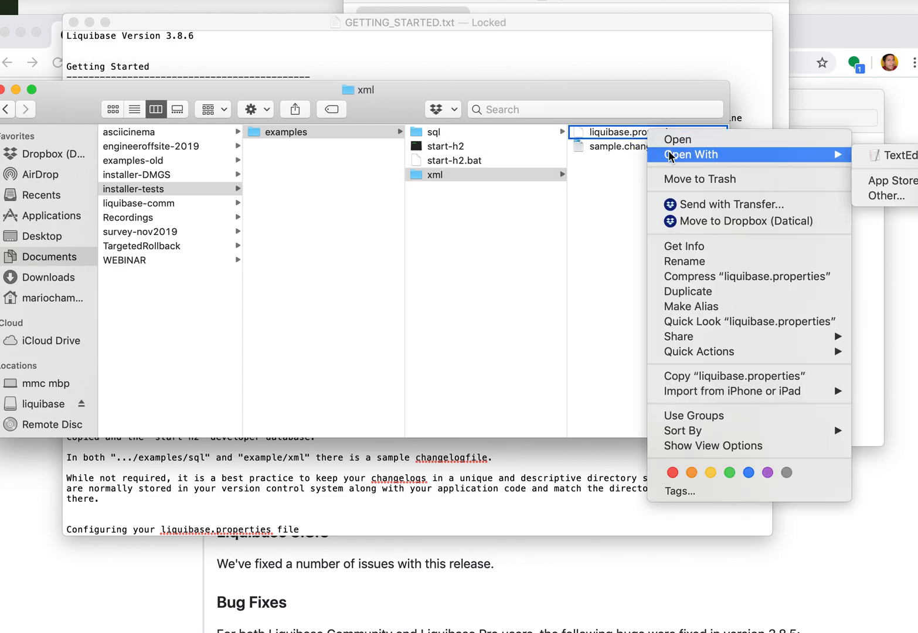
left_click(677, 139)
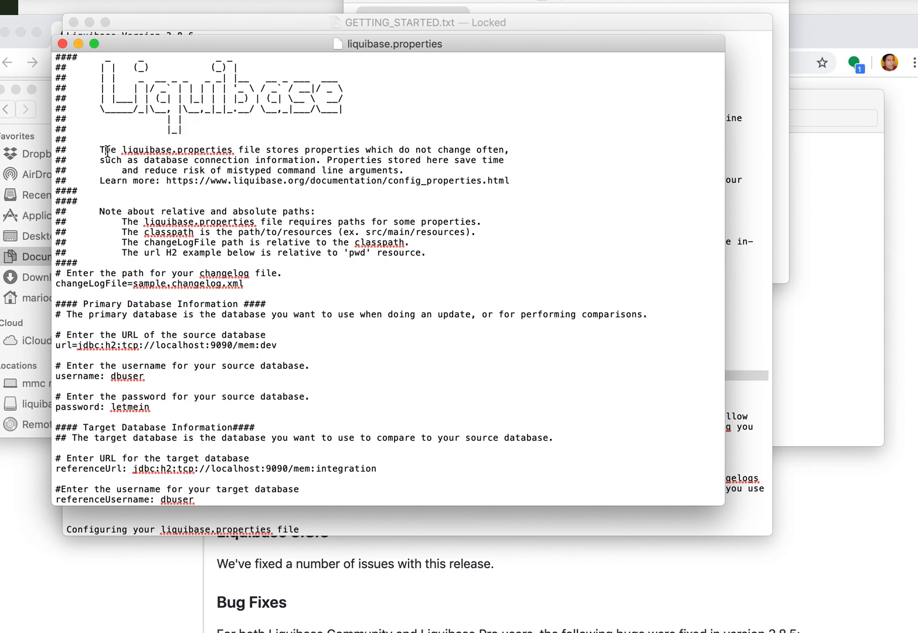
Highlight the file's description and read down to the Liquibase Pro key section
left_click_drag(105, 149, 510, 180)
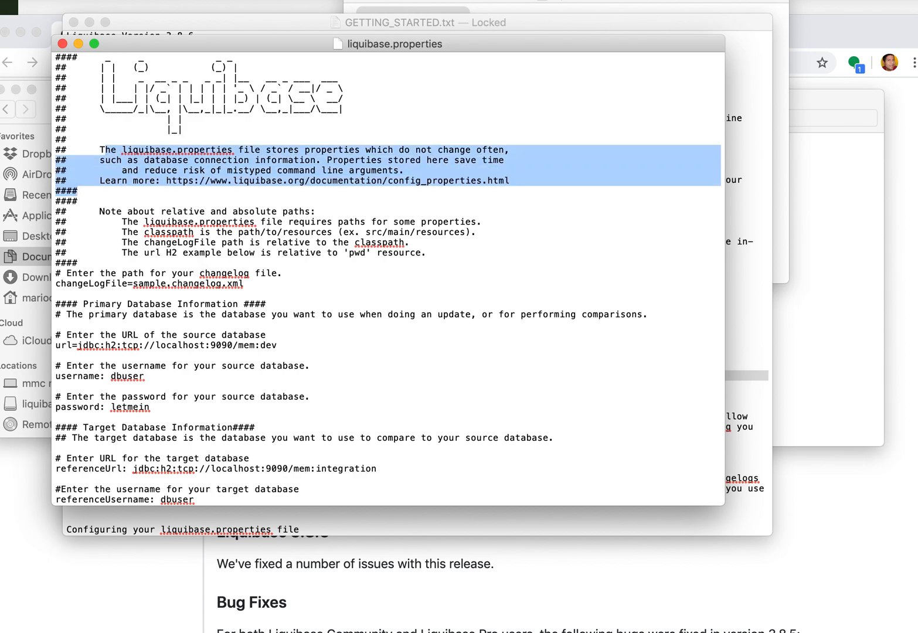
left_click(164, 180)
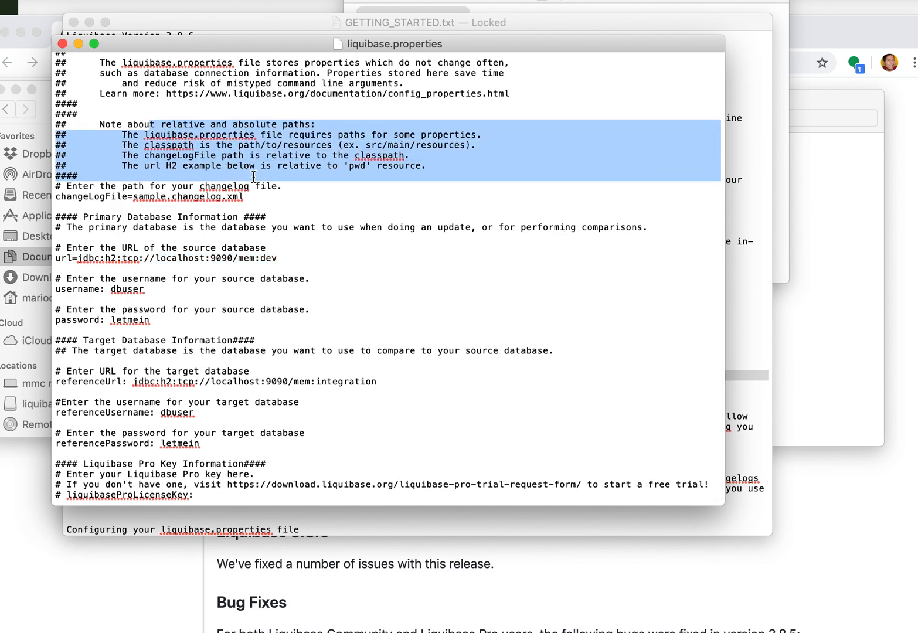
scroll("down", 3)
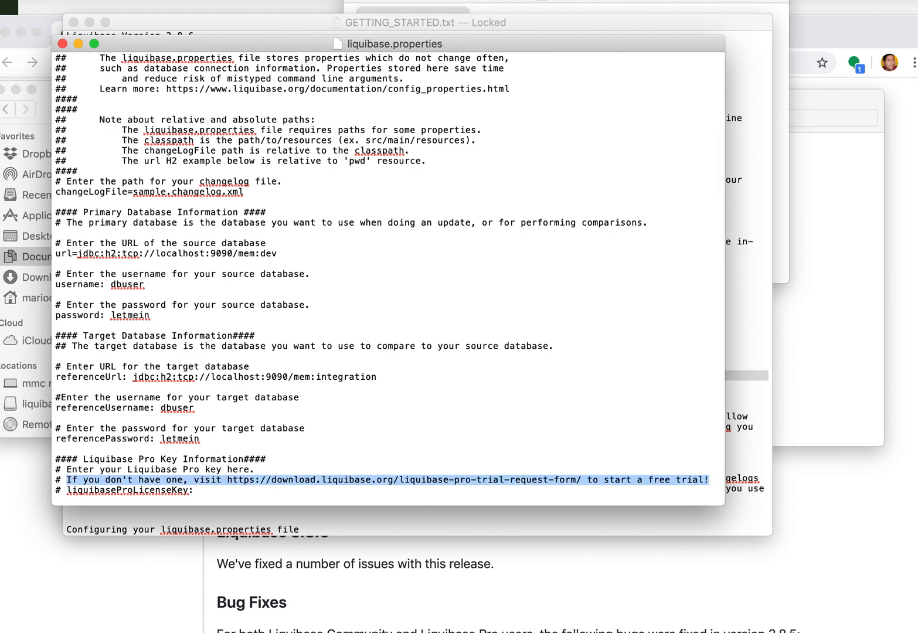
mouse_move(281, 380)
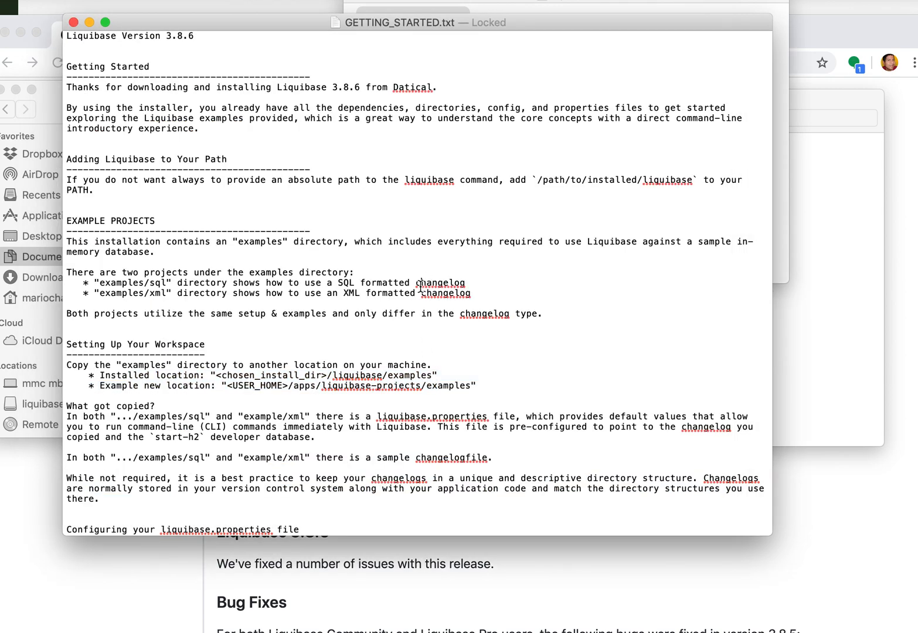
Scroll GETTING_STARTED.txt to Starting the Example H2 Database and highlight its steps
right_click(440, 283)
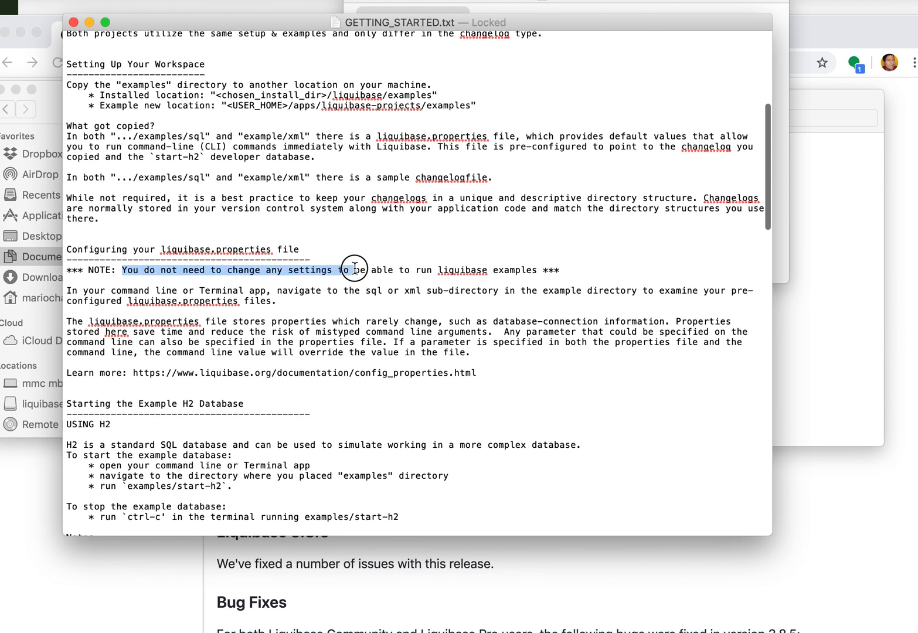
scroll("down", 3)
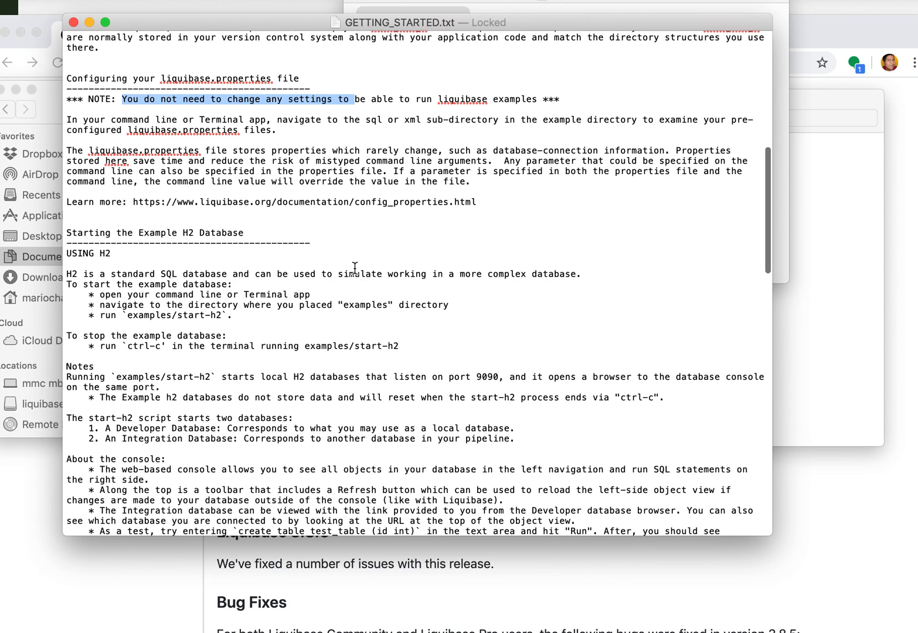
left_click_drag(100, 293, 230, 335)
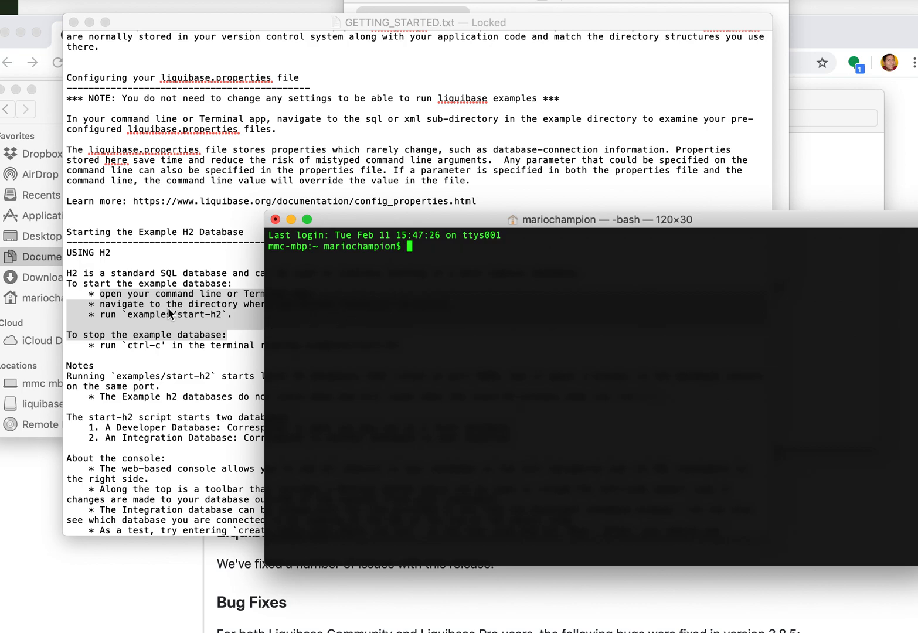
Run pwd, cd into Documents/installer-tests, ls, and launch examples/start-h2
type("pwd")
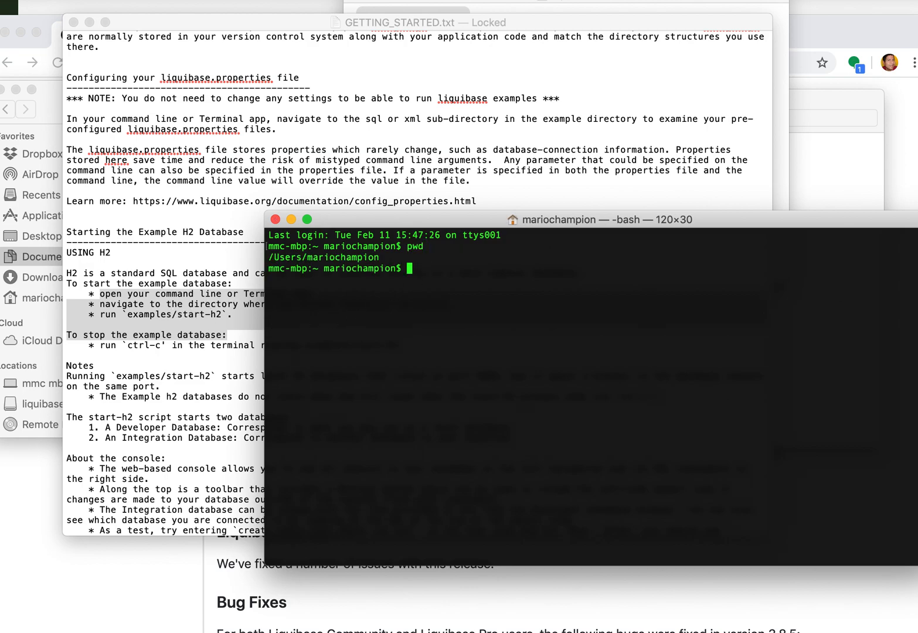
type("cd Documents/")
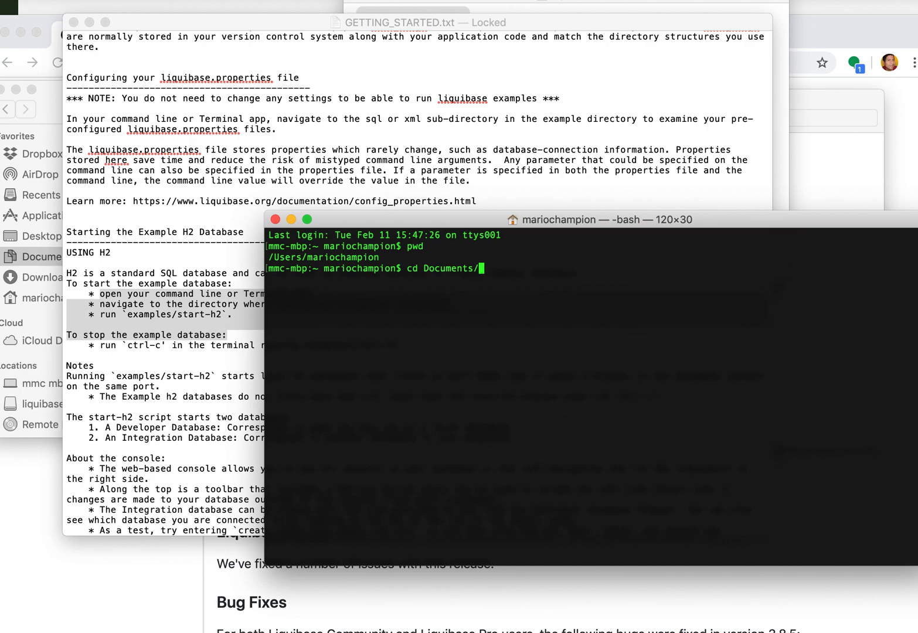
type("installer-tests/")
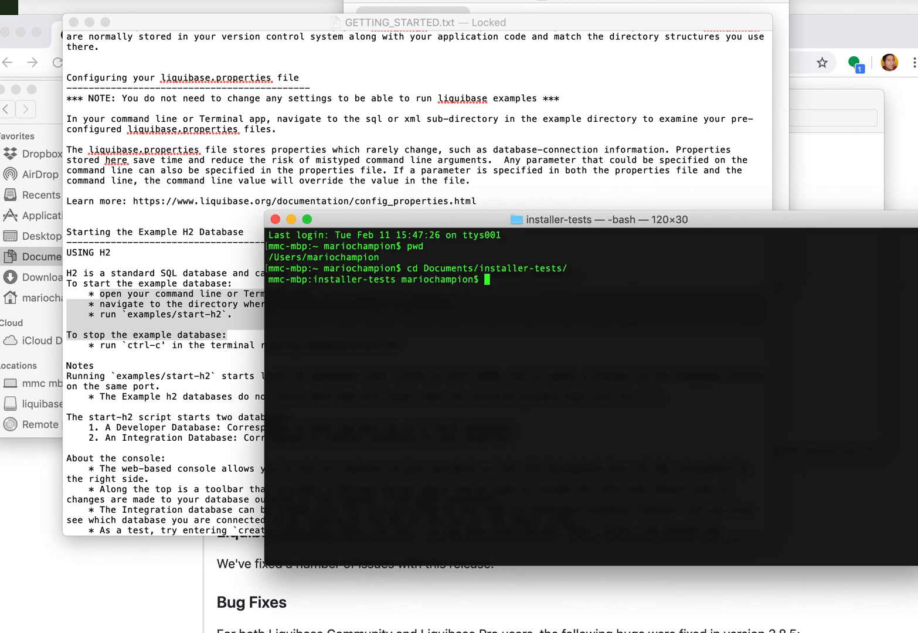
type("ls")
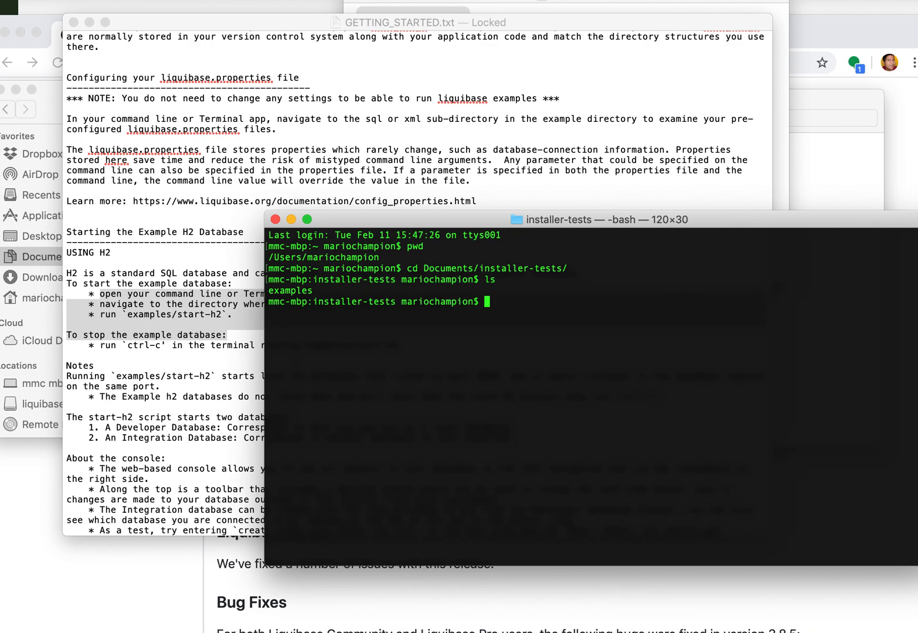
type("examples-")
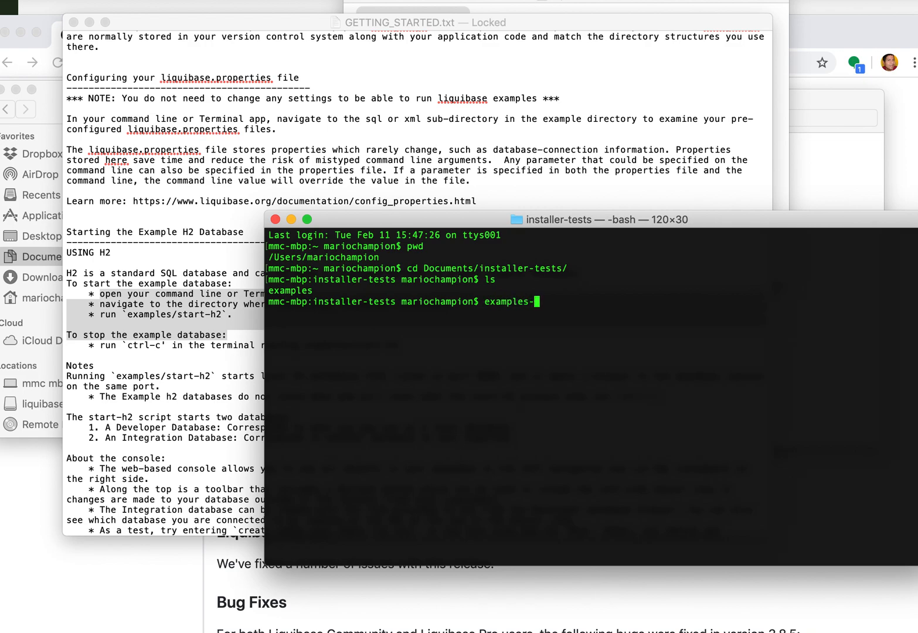
type("/start-")
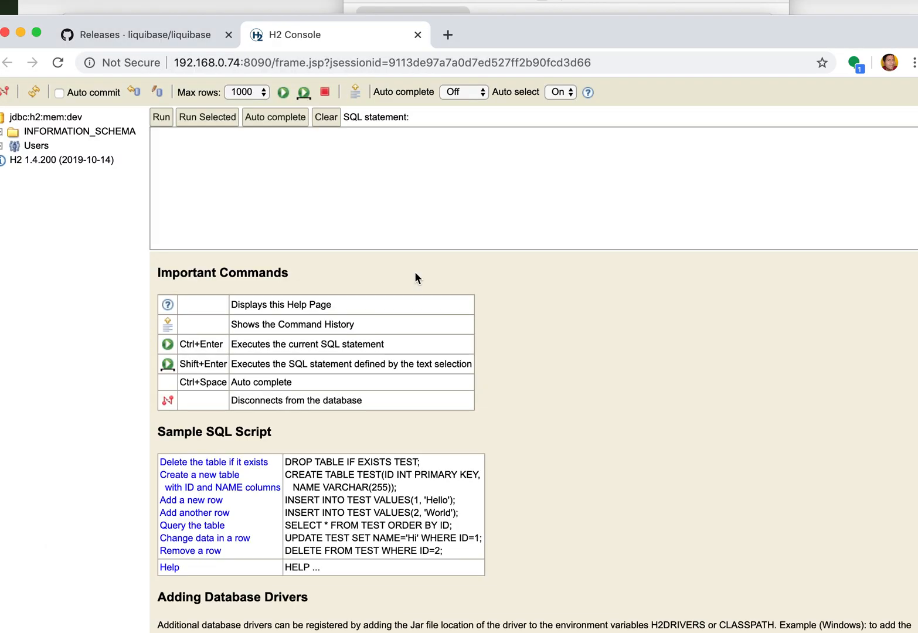
mouse_move(502, 29)
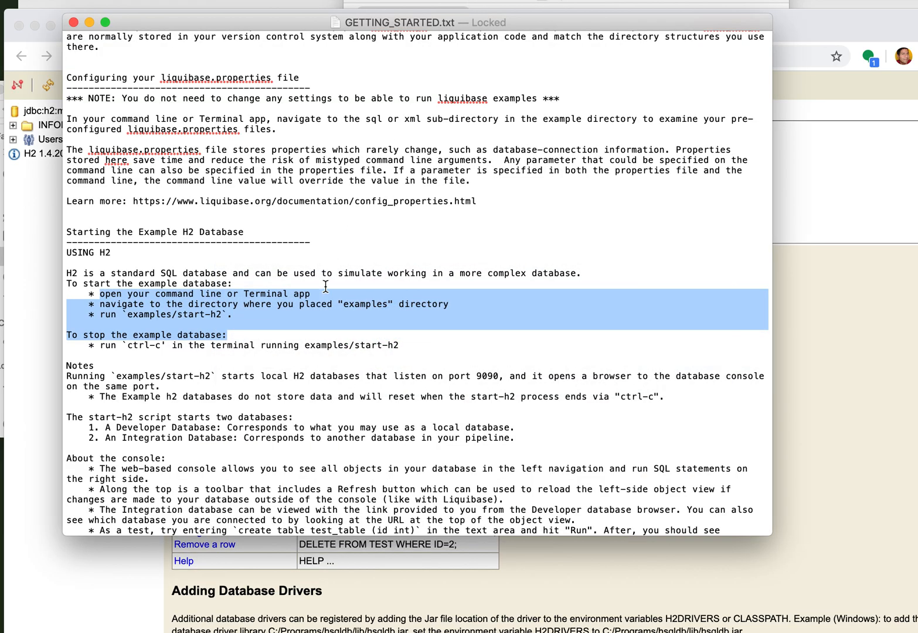
Scroll to Running Your First Update, select the liquibase update command and switch apps
scroll("down", 3)
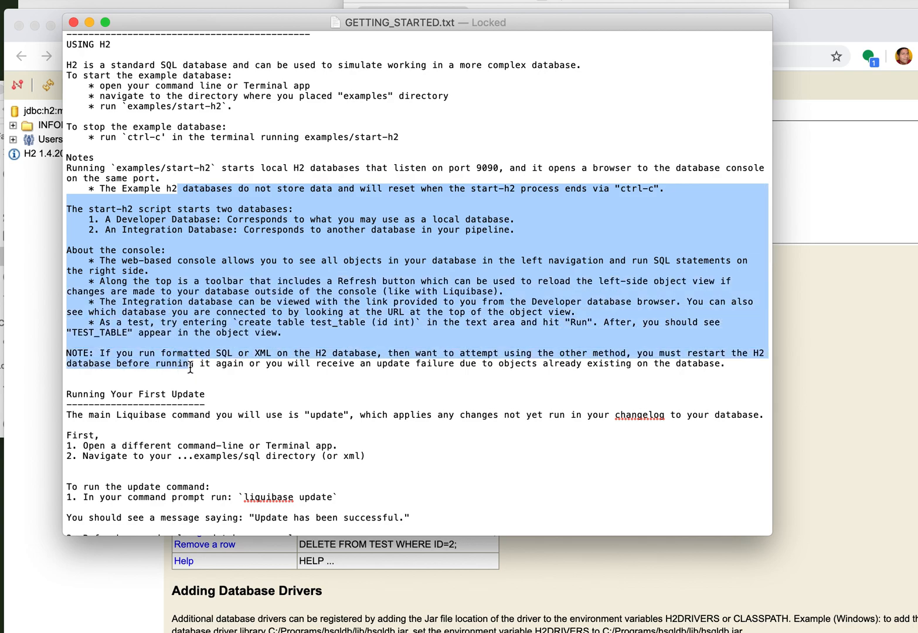
scroll("down", 3)
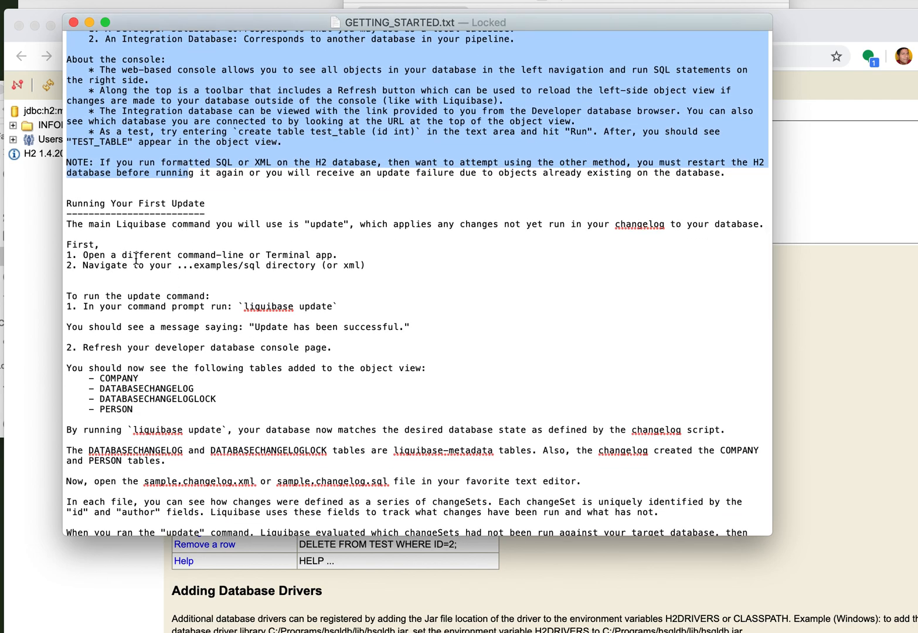
double_click(288, 306)
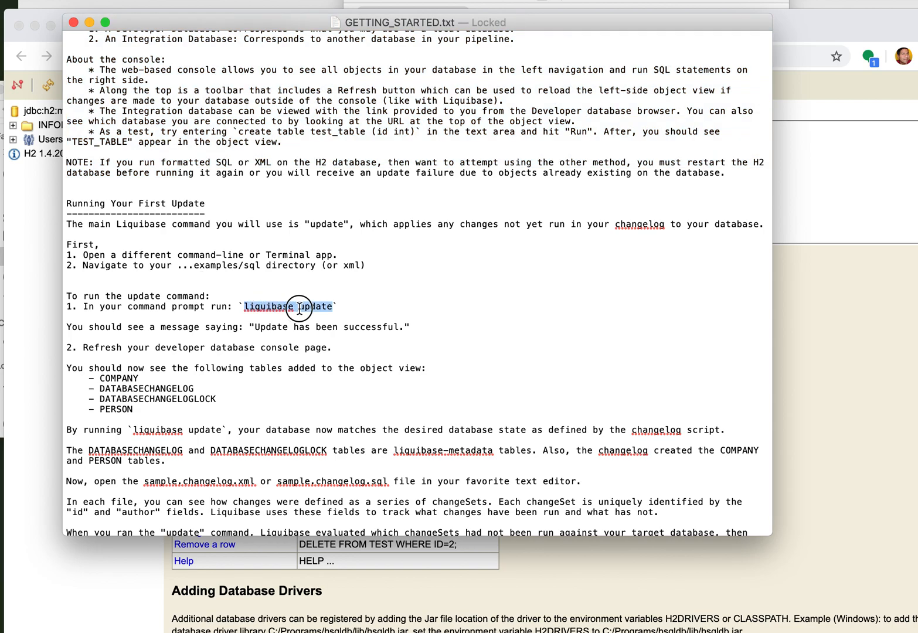
key("cmd+tab")
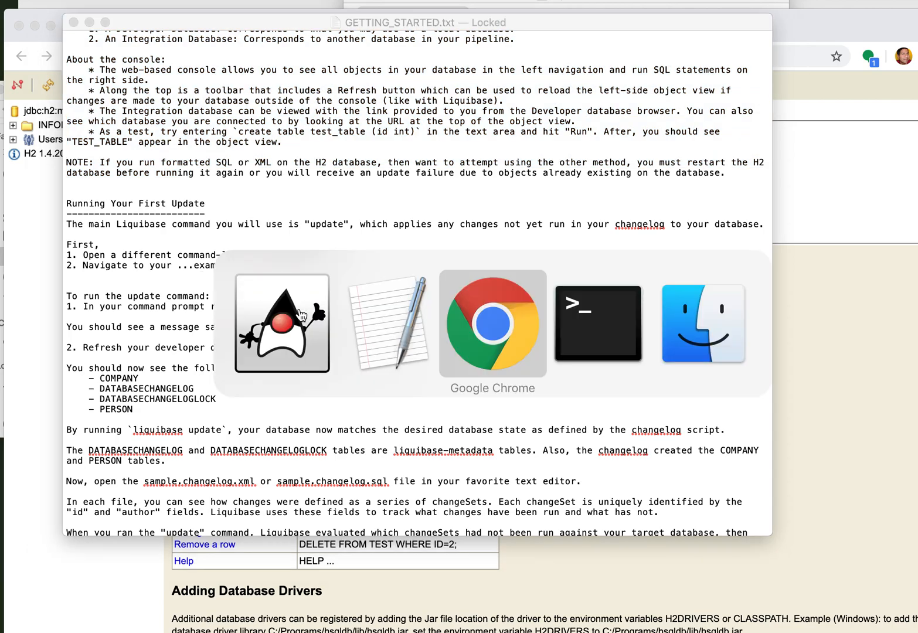
In a new Terminal session, cd to Documents/installer-tests/examples/sql and run liquibase update
left_click(598, 324)
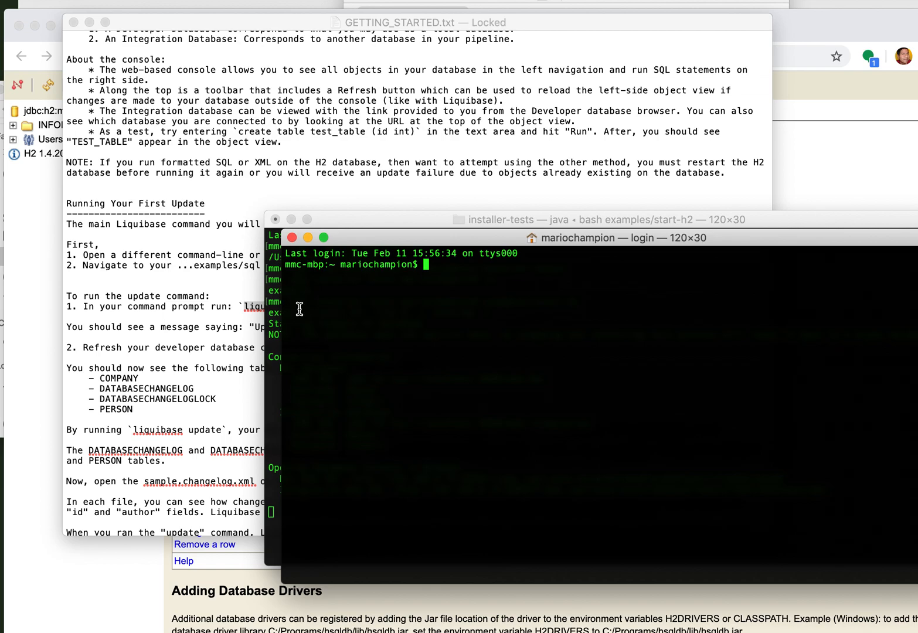
type("cd Documents/ins")
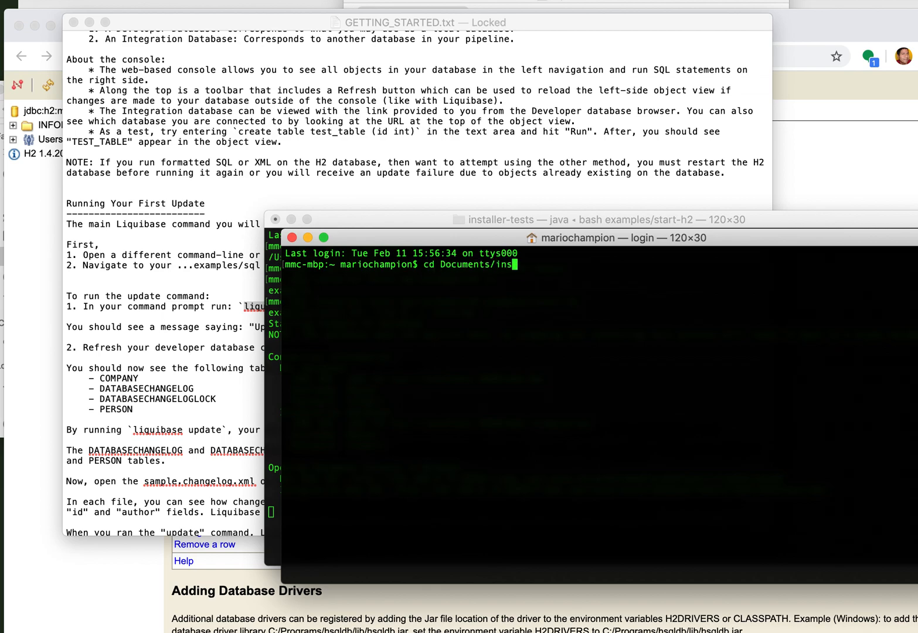
type("taller-tests/")
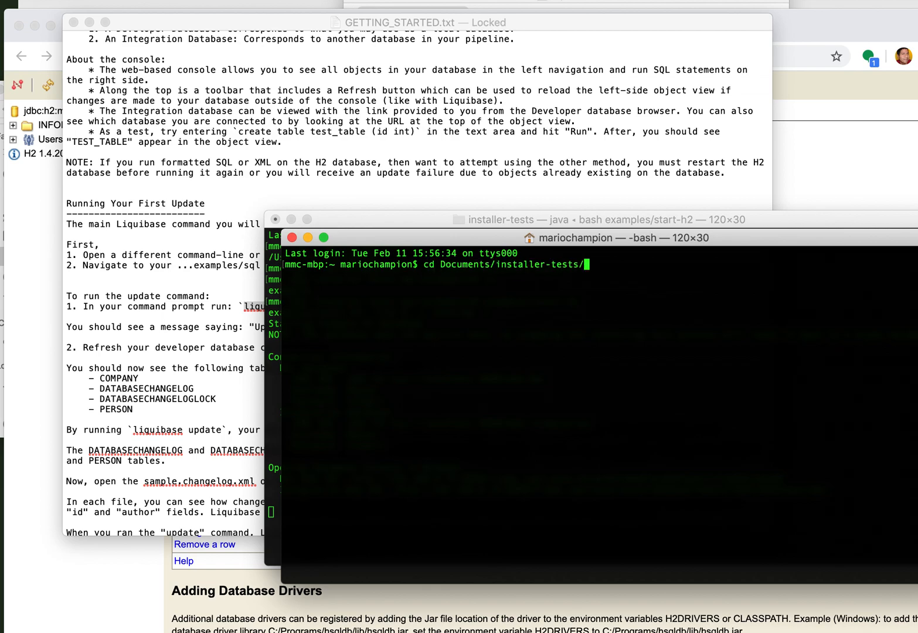
type("examples/sql")
type("ls")
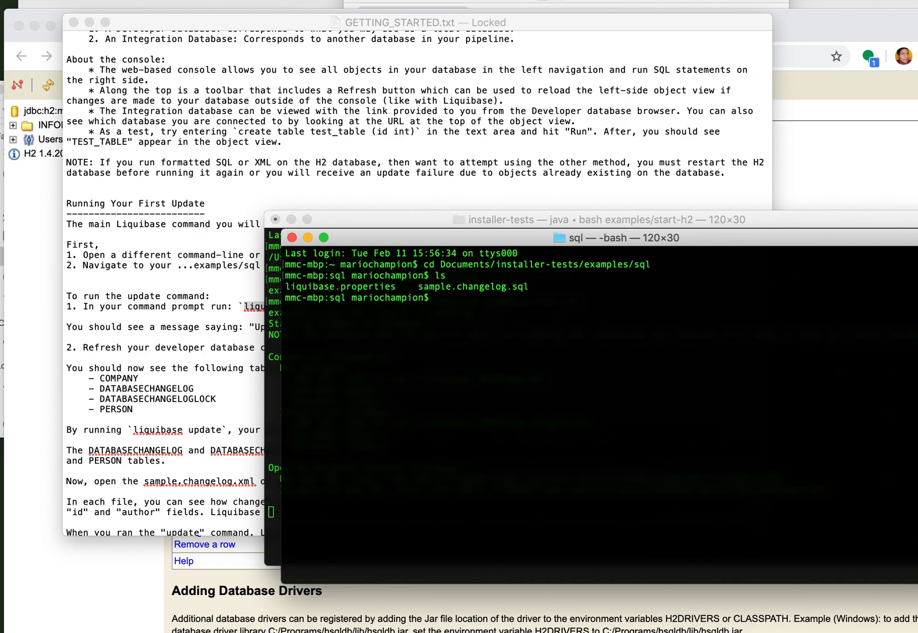
type("liqu")
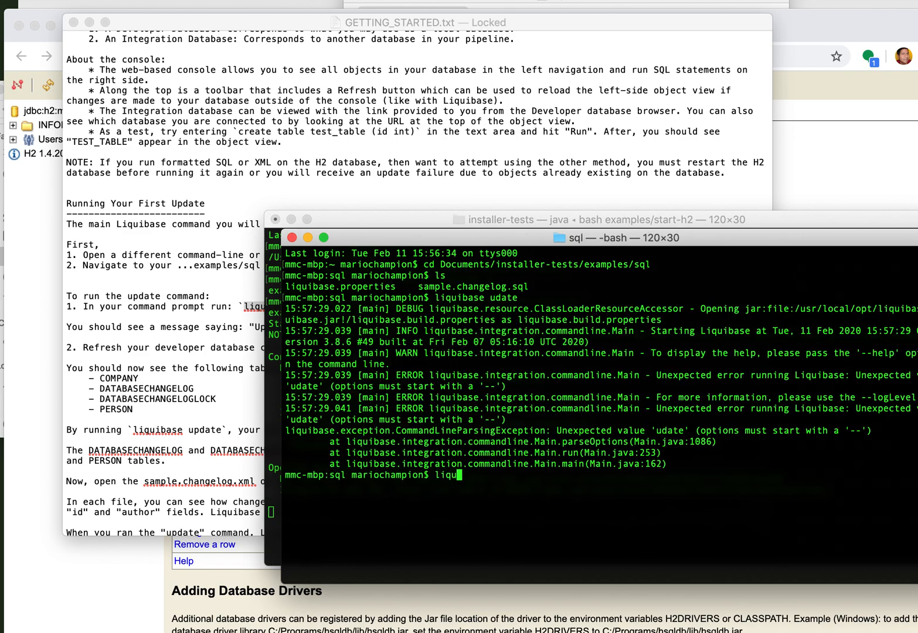
type("ibase update")
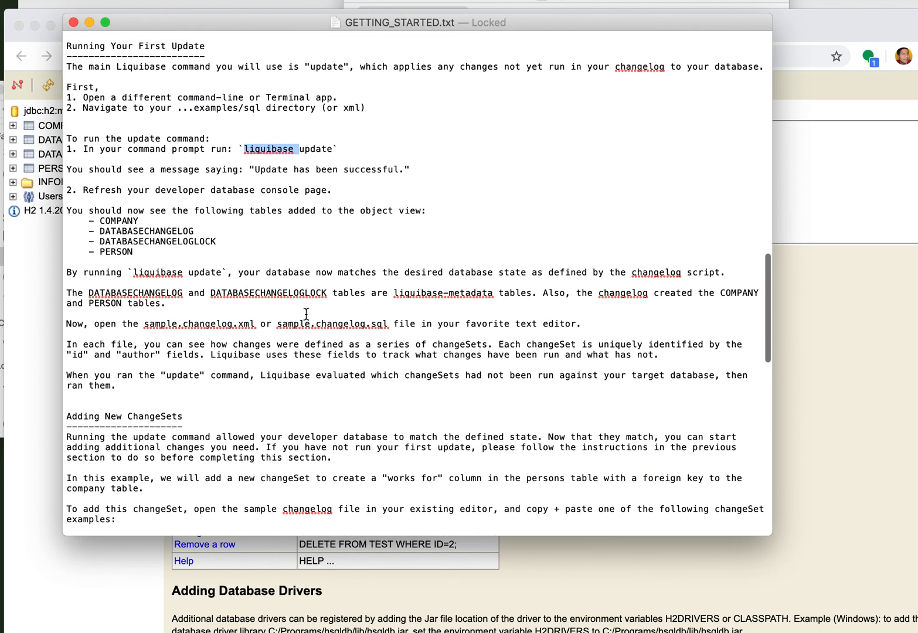
Scroll GETTING_STARTED.txt down past 'Adding New ChangeSets' to the SQL changelog example and 'Promoting Changes'
scroll("down", 3)
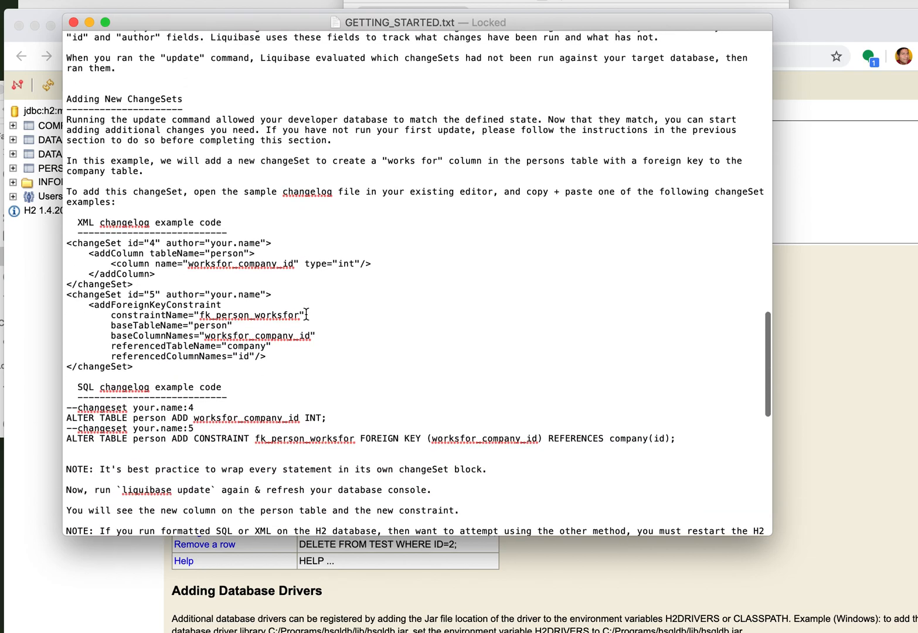
scroll("down", 3)
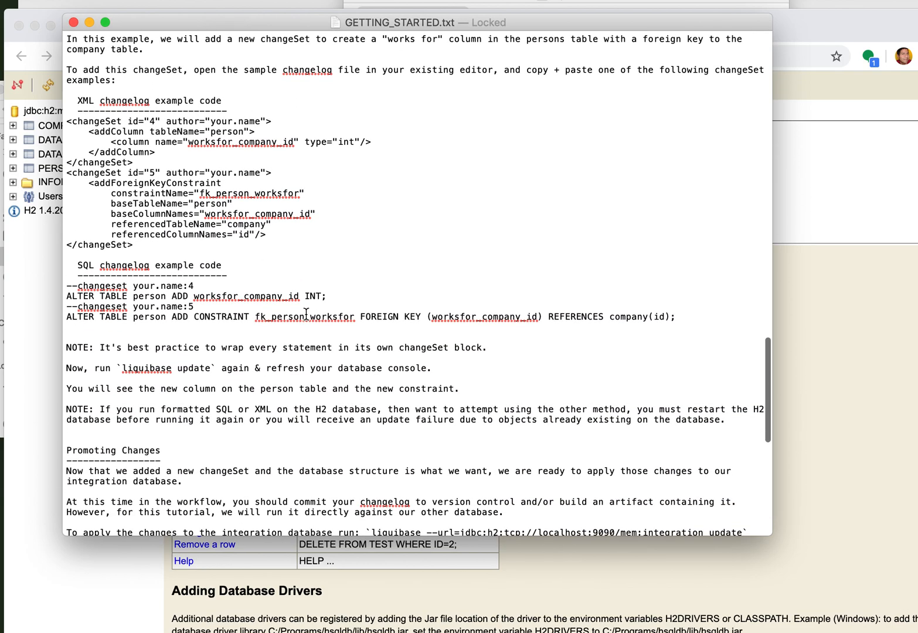
scroll("down", 3)
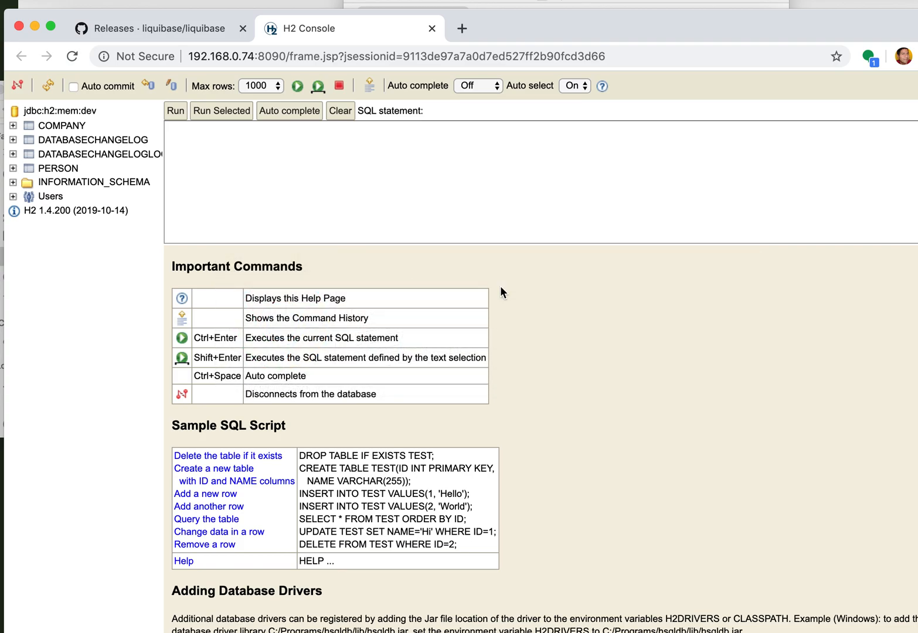
Switch to the 'Releases · liquibase/liquibase' GitHub tab and return to the top of the page
left_click(158, 29)
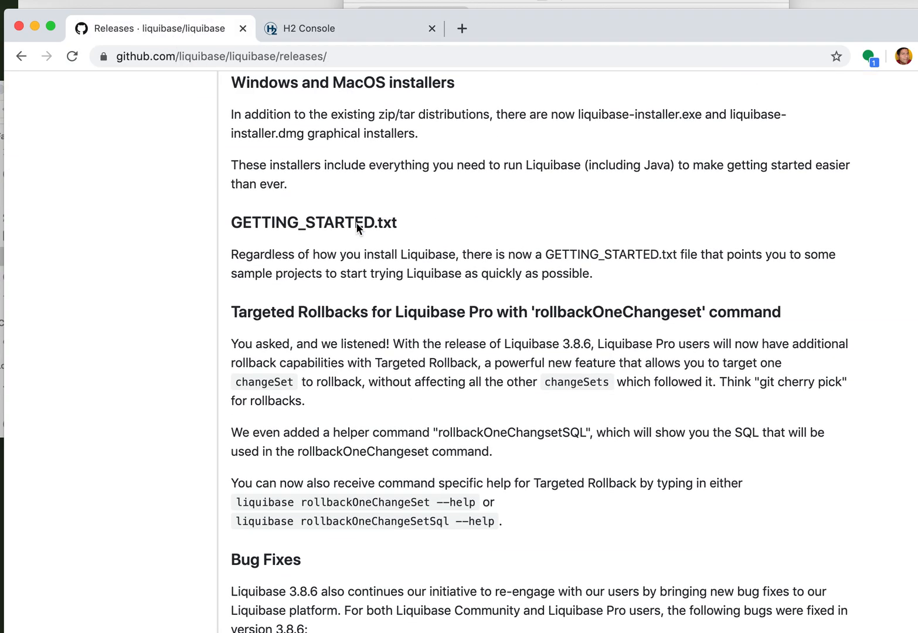
scroll("up", 3)
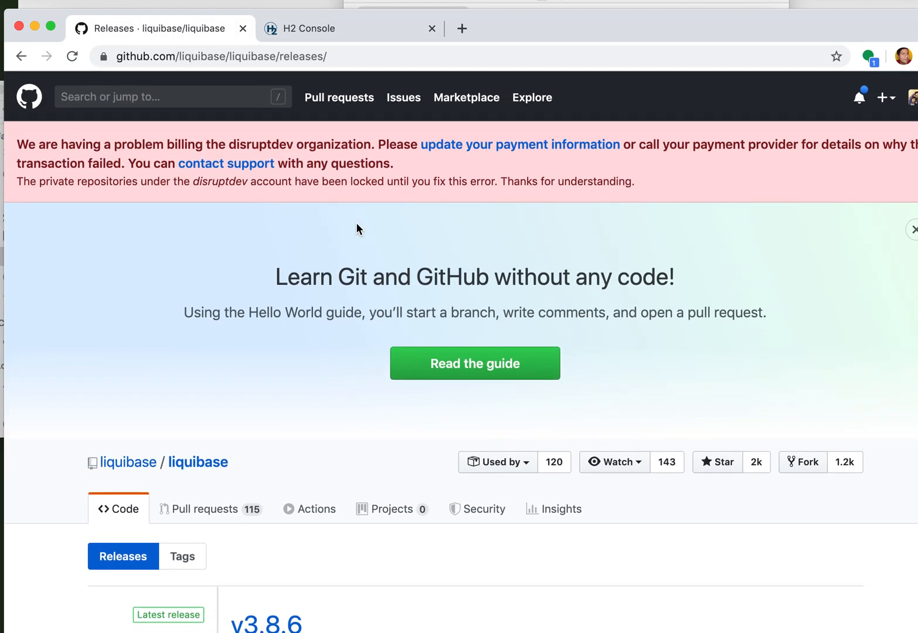